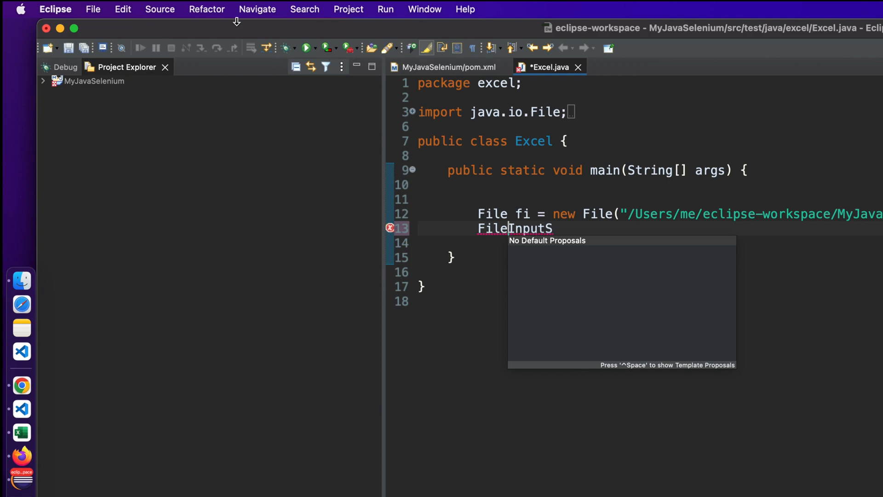
Reveal the Eclipse application menu from the macOS menu bar.
{"action": "left_click", "coordinate": [55, 10]}
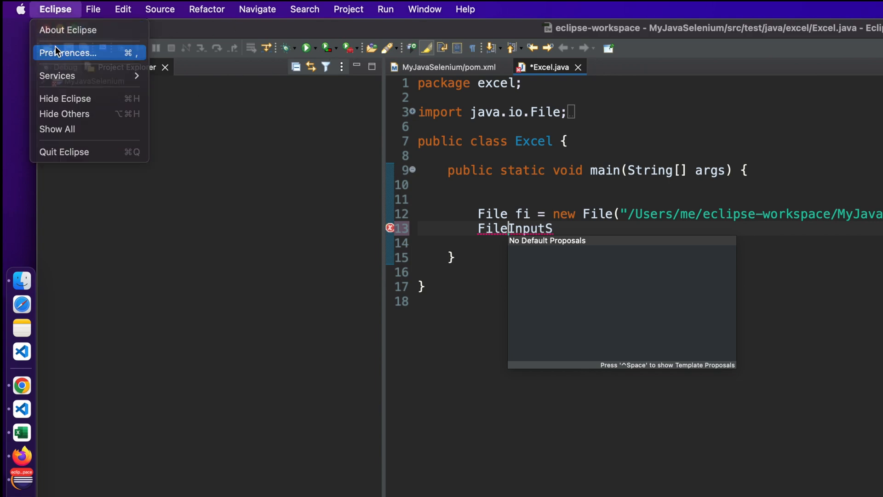
Go into Preferences and expand the Java > Editor settings tree.
{"action": "left_click", "coordinate": [68, 52]}
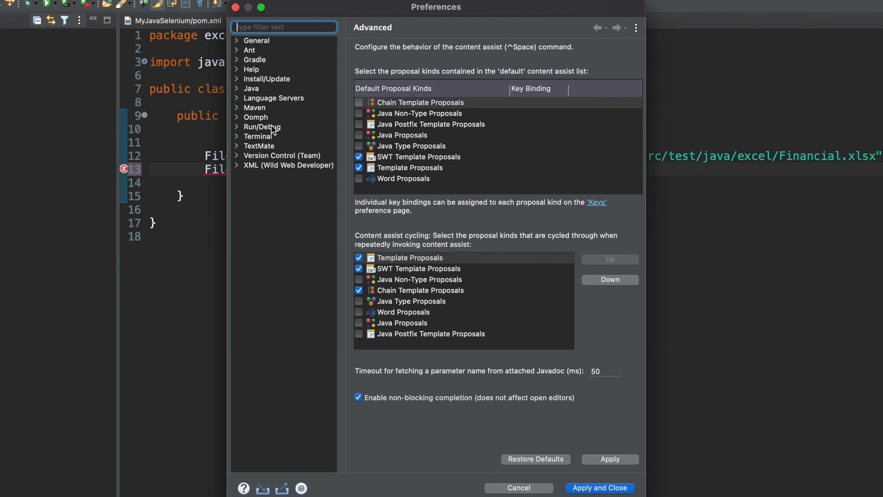
{"action": "left_click", "coordinate": [251, 89]}
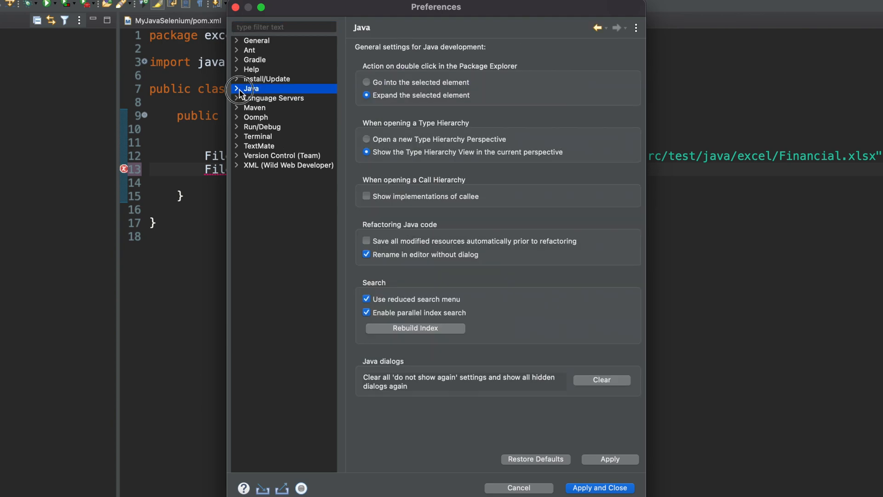
{"action": "left_click", "coordinate": [236, 88]}
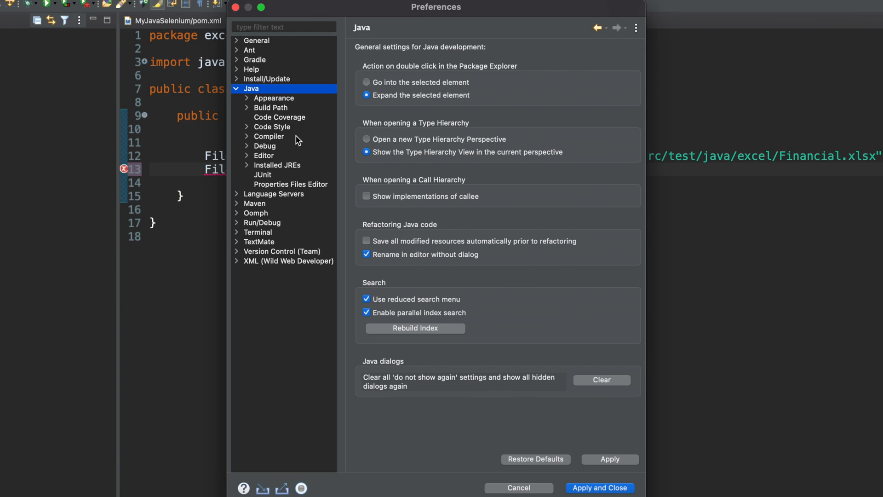
{"action": "left_click", "coordinate": [264, 155]}
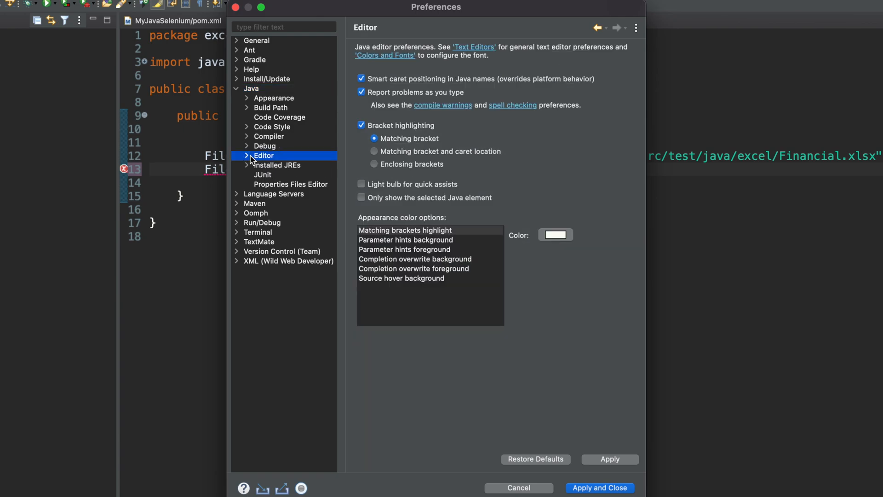
{"action": "left_click", "coordinate": [247, 155]}
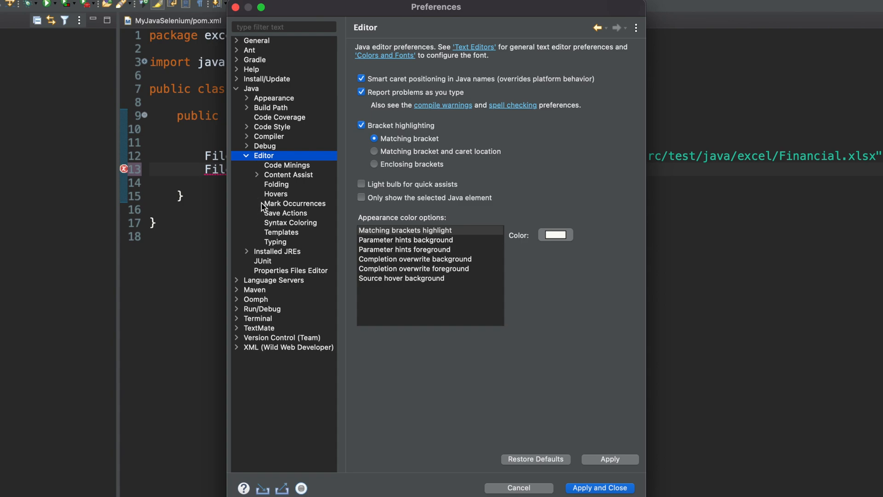
Expand Content Assist and select its Advanced settings page.
{"action": "left_click", "coordinate": [257, 175]}
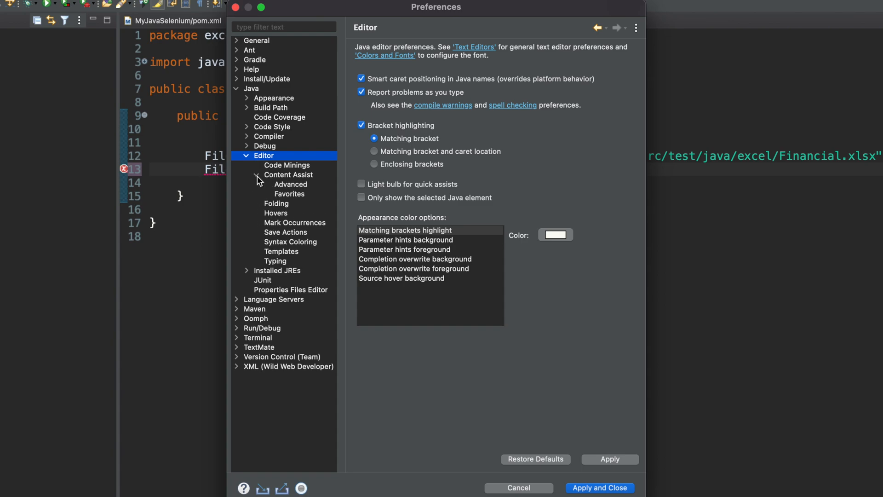
{"action": "left_click", "coordinate": [257, 174]}
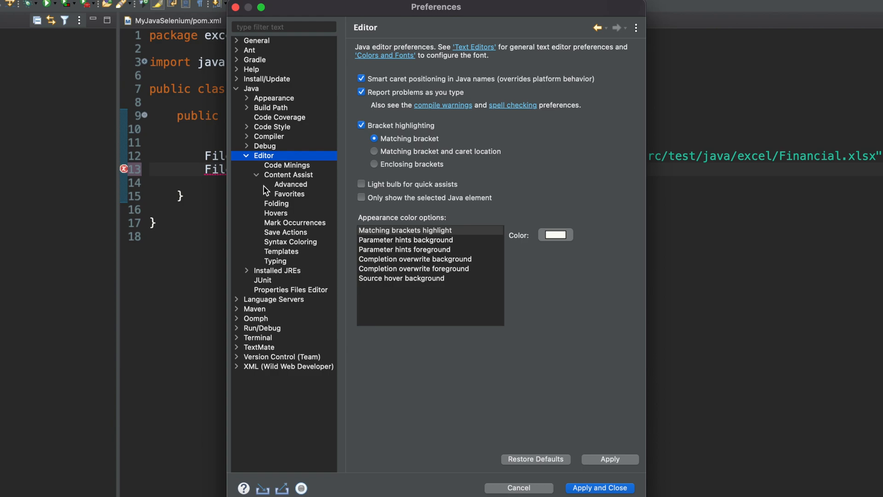
{"action": "left_click", "coordinate": [290, 184]}
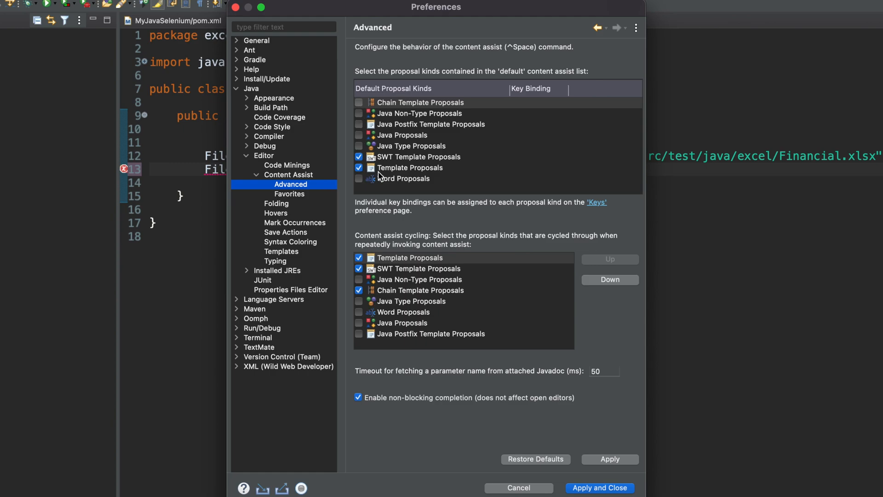
{"action": "mouse_move", "coordinate": [431, 181]}
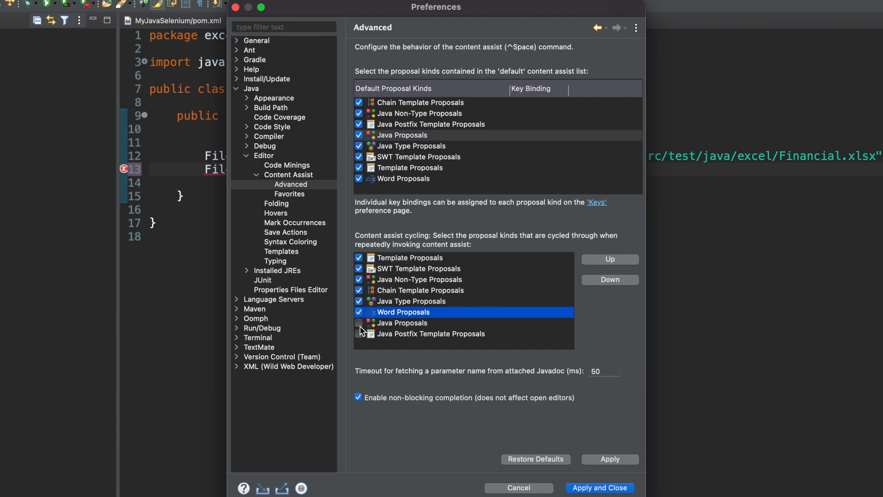
Enable Java Proposals for content assist cycling, then Apply and Close the preferences.
{"action": "left_click", "coordinate": [359, 333]}
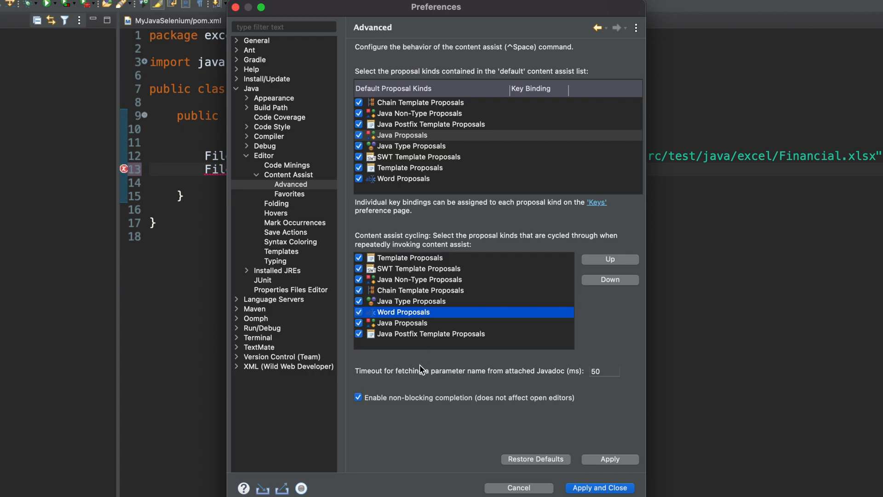
{"action": "mouse_move", "coordinate": [583, 378]}
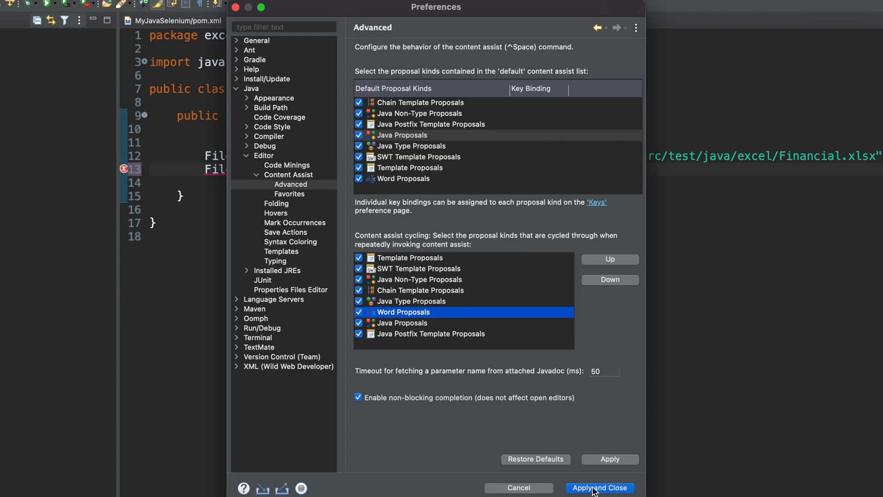
{"action": "left_click", "coordinate": [599, 488]}
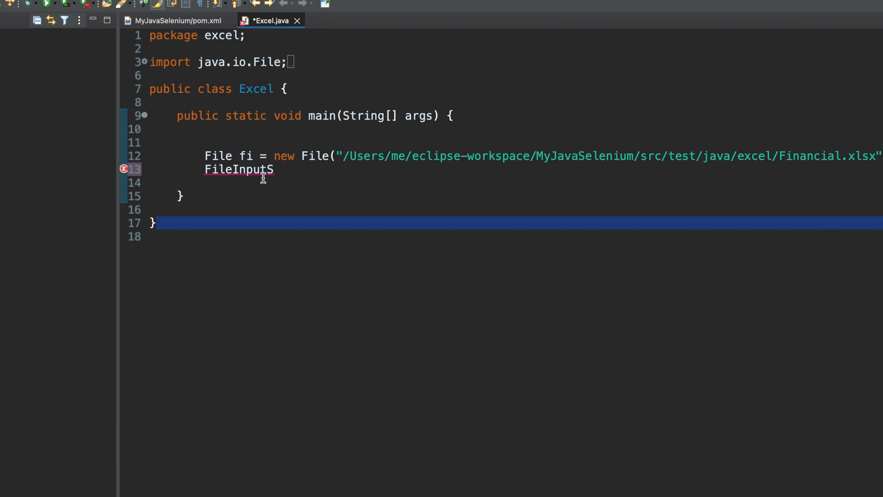
Complete FileInputS to FileInputStream (java.io), adding its import.
{"action": "key", "text": "ctrl+space"}
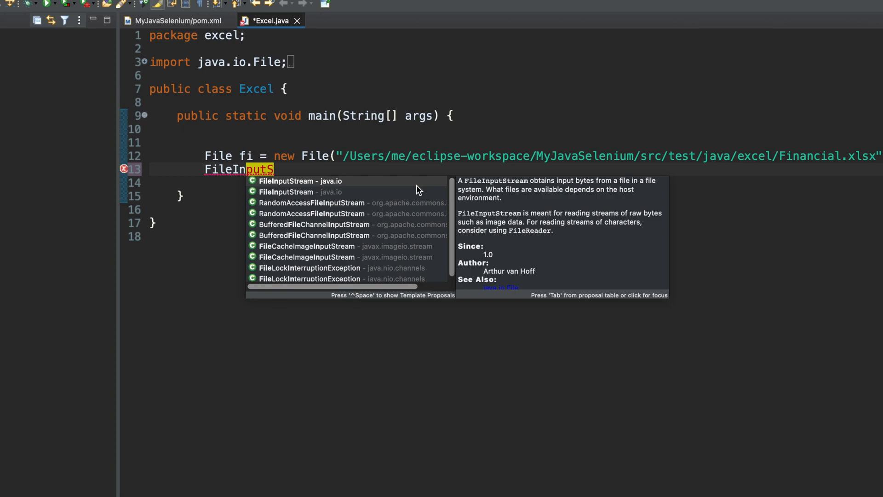
{"action": "mouse_move", "coordinate": [308, 186]}
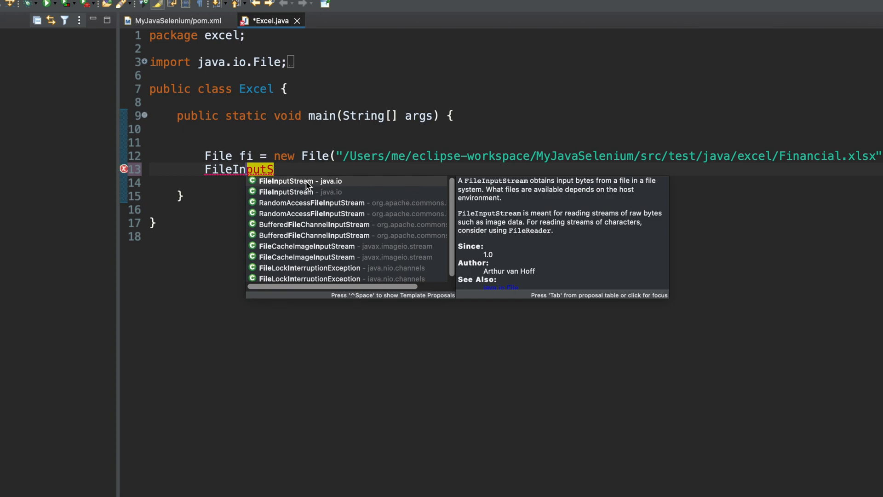
{"action": "left_click", "coordinate": [300, 181]}
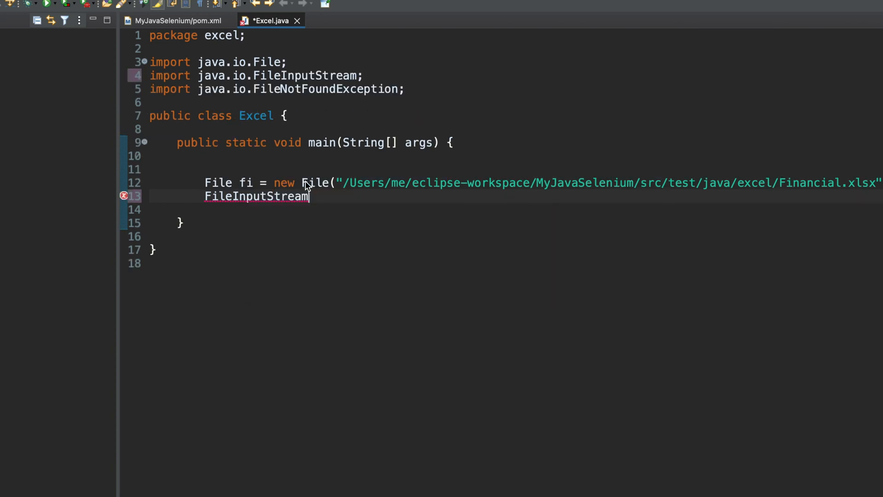
Continue line 13 as 'FileInputStream f = new Fi'.
{"action": "double_click", "coordinate": [255, 195]}
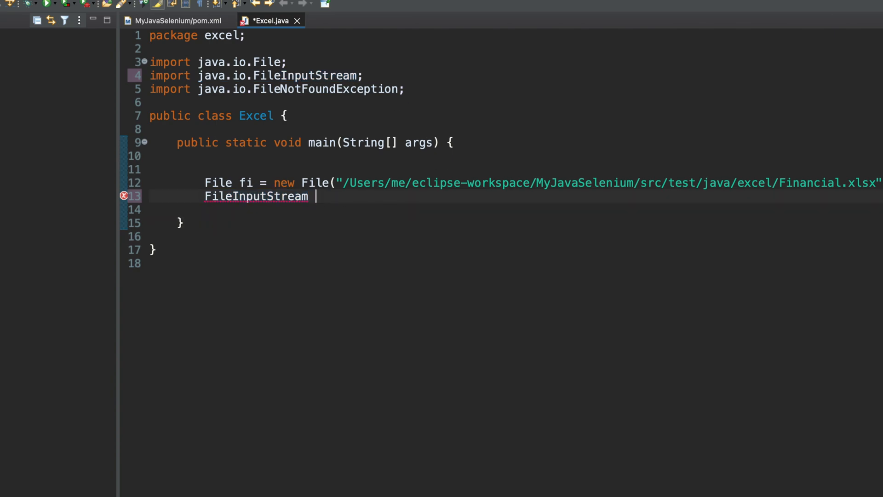
{"action": "type", "text": "f"}
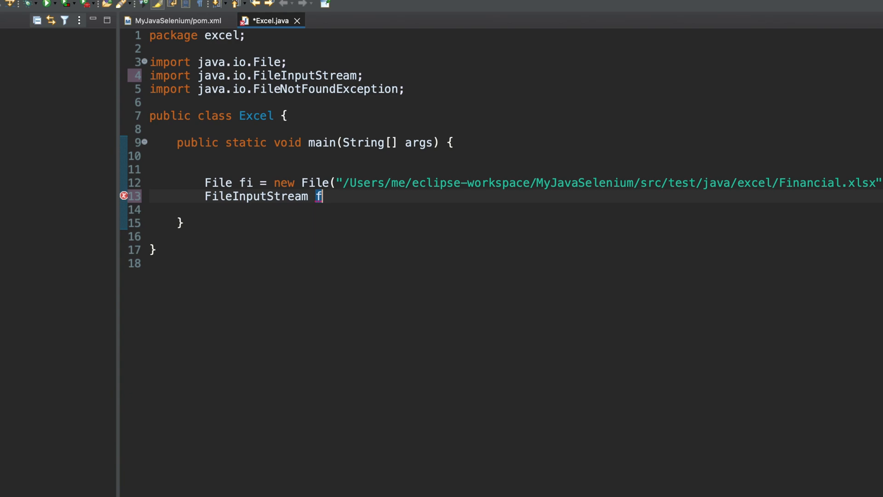
{"action": "type", "text": "="}
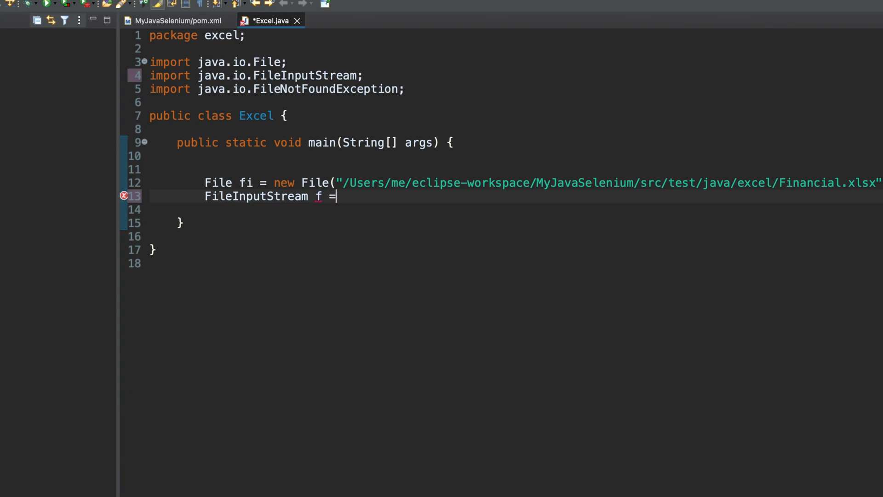
{"action": "type", "text": "new Fi"}
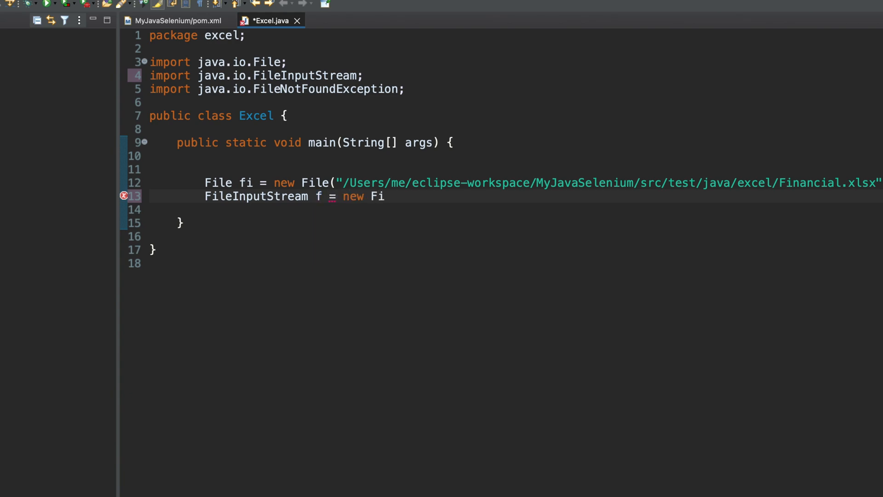